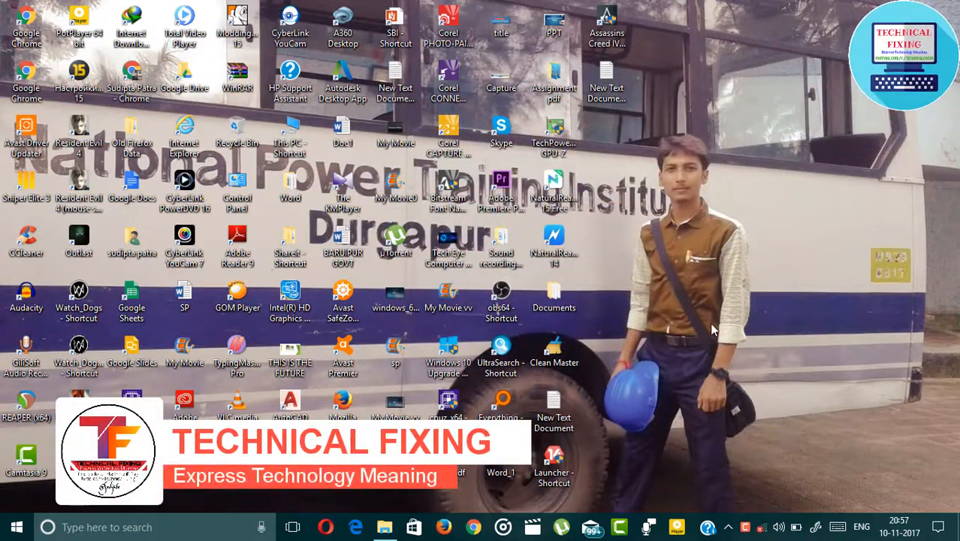
{"action": "mouse_move", "coordinate": [387, 519]}
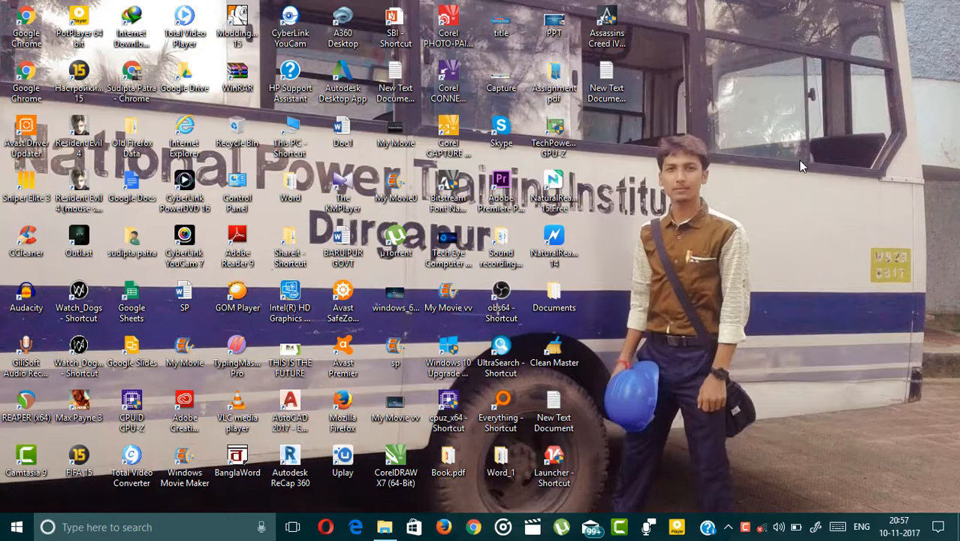
{"action": "mouse_move", "coordinate": [385, 527]}
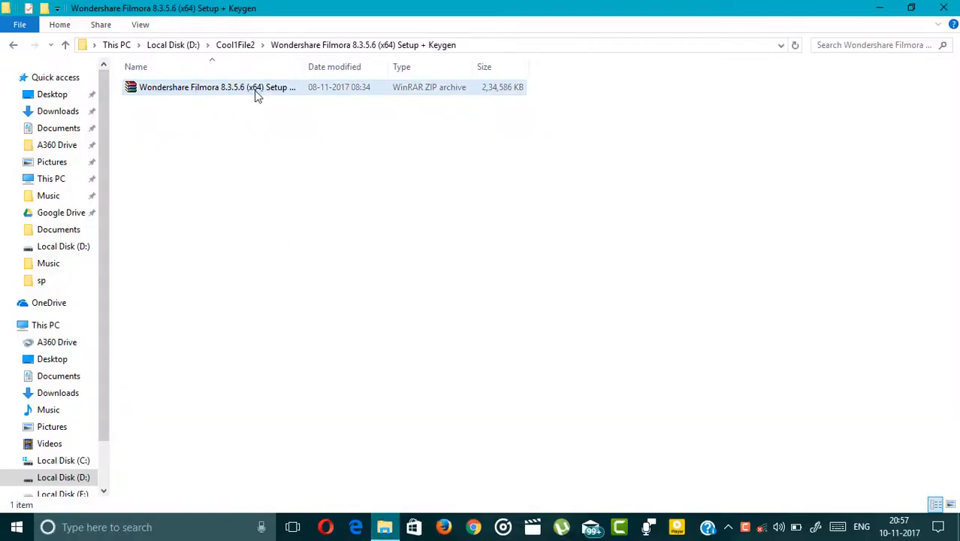
{"action": "mouse_move", "coordinate": [248, 90]}
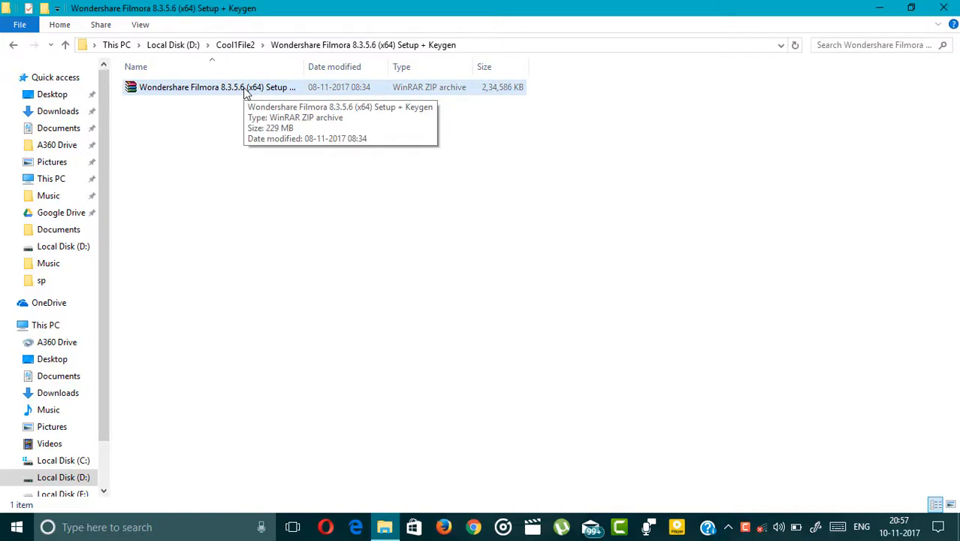
Step: Extract the Filmora ZIP and run filmora_64bit_full846 from its Setup folder
{"action": "right_click", "coordinate": [218, 87]}
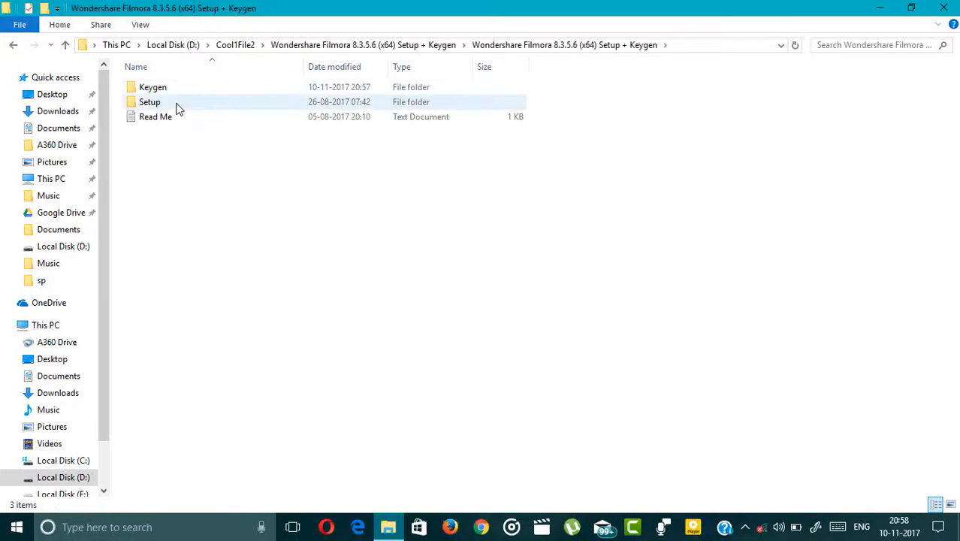
{"action": "double_click", "coordinate": [150, 102]}
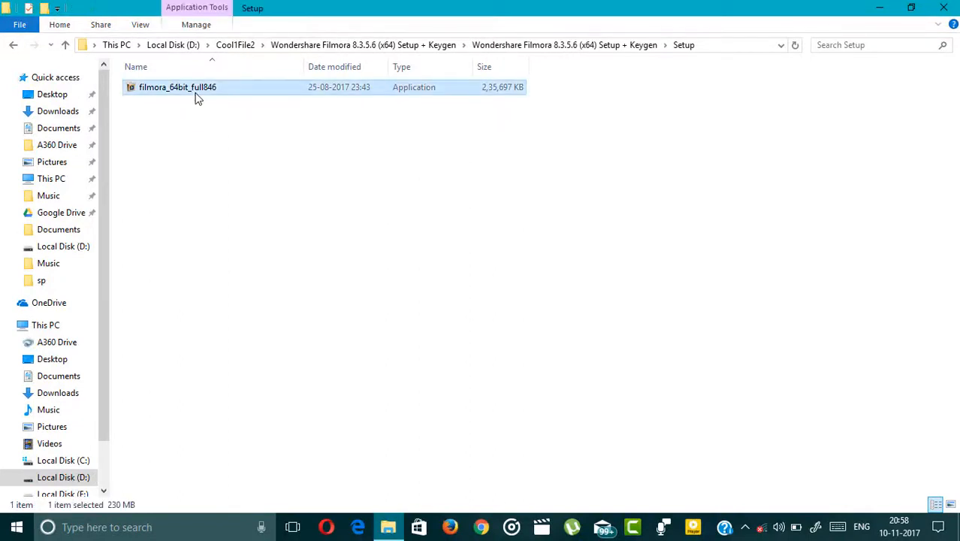
{"action": "double_click", "coordinate": [178, 86]}
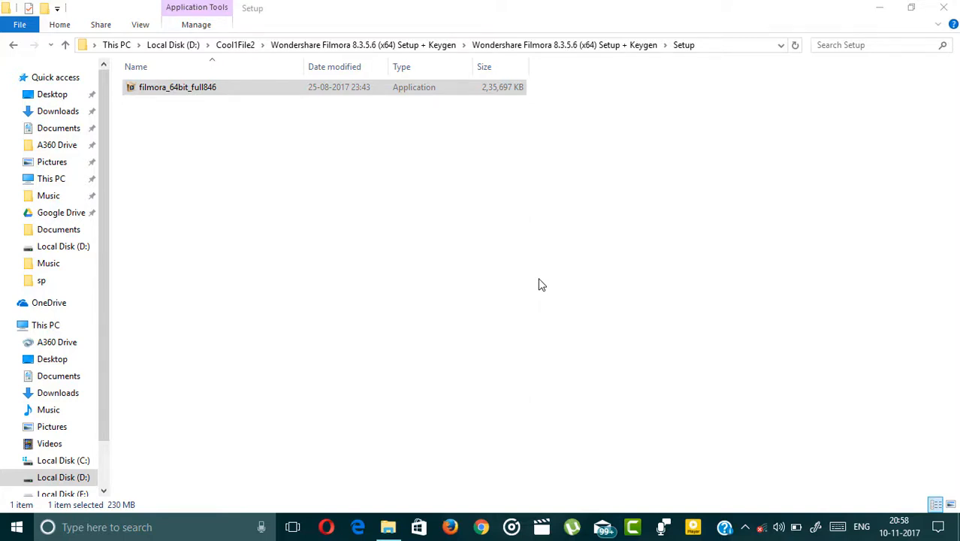
{"action": "double_click", "coordinate": [177, 86]}
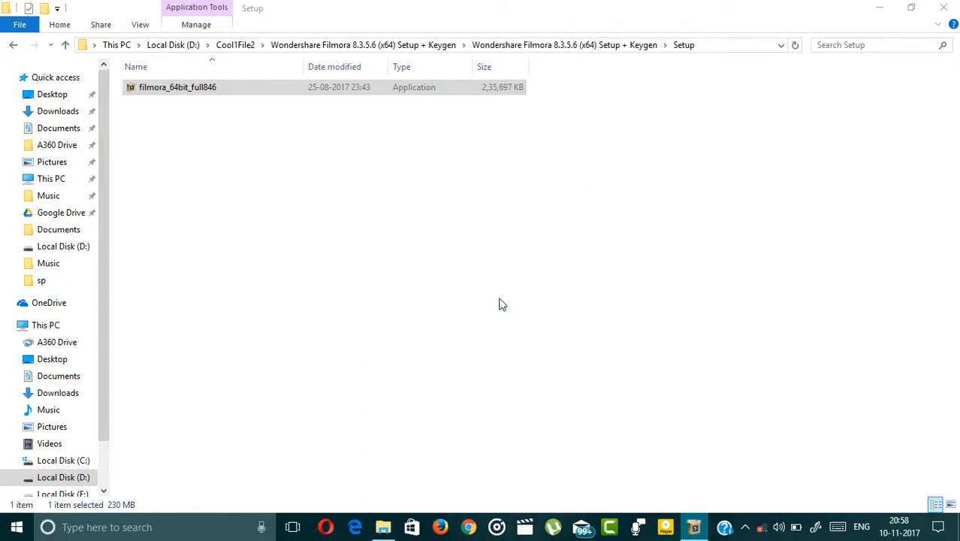
{"action": "double_click", "coordinate": [177, 87]}
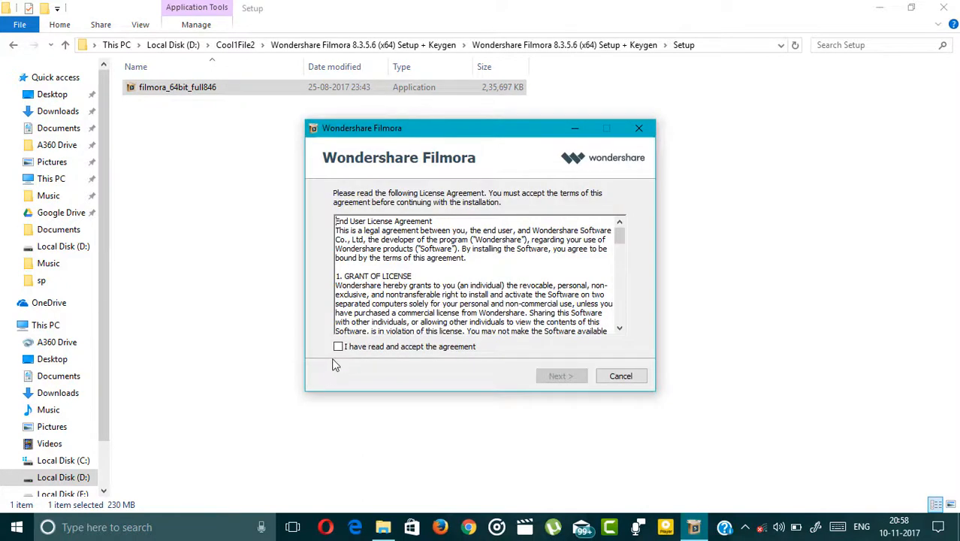
Step: Accept the Filmora license agreement and proceed with the installation
{"action": "left_click", "coordinate": [338, 346]}
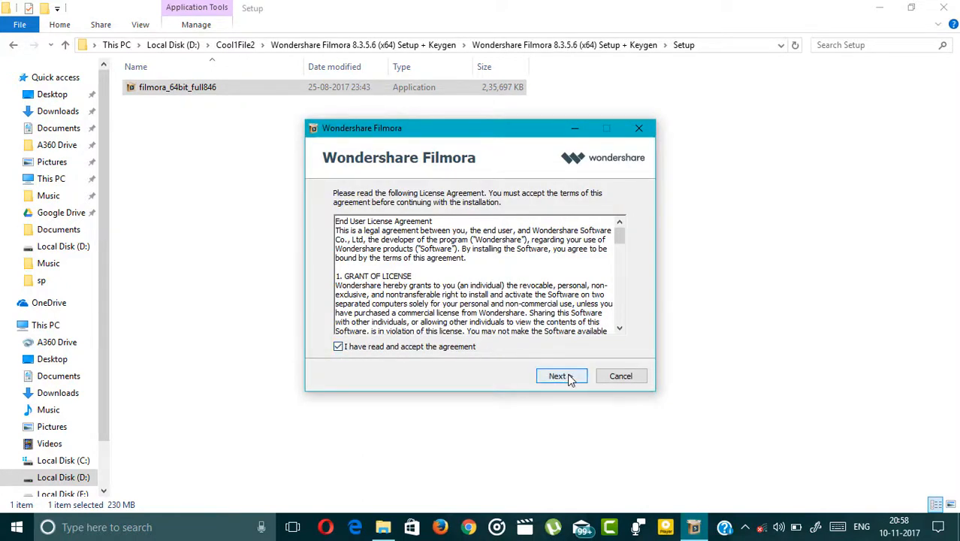
{"action": "left_click", "coordinate": [558, 376]}
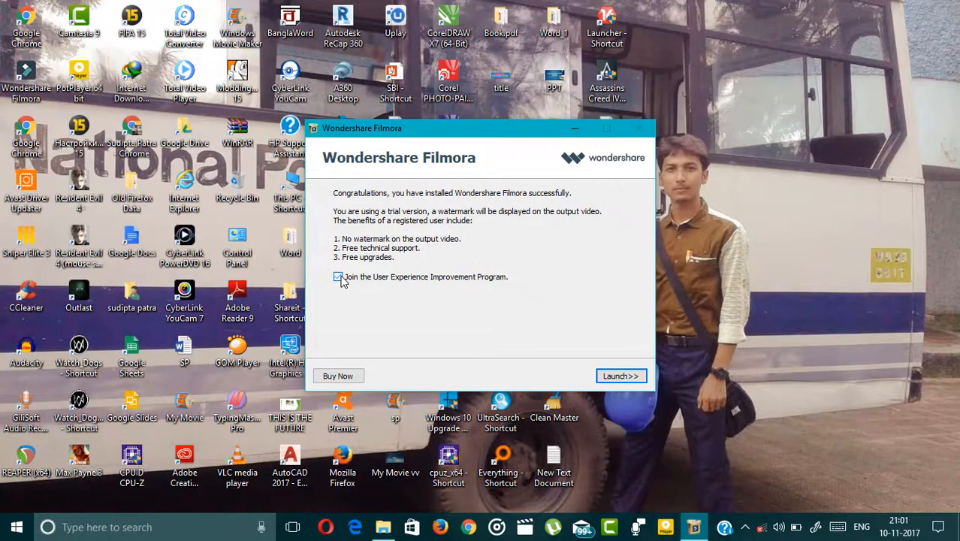
Step: Decline the User Experience Improvement Program and launch Filmora from the installer
{"action": "left_click", "coordinate": [338, 277]}
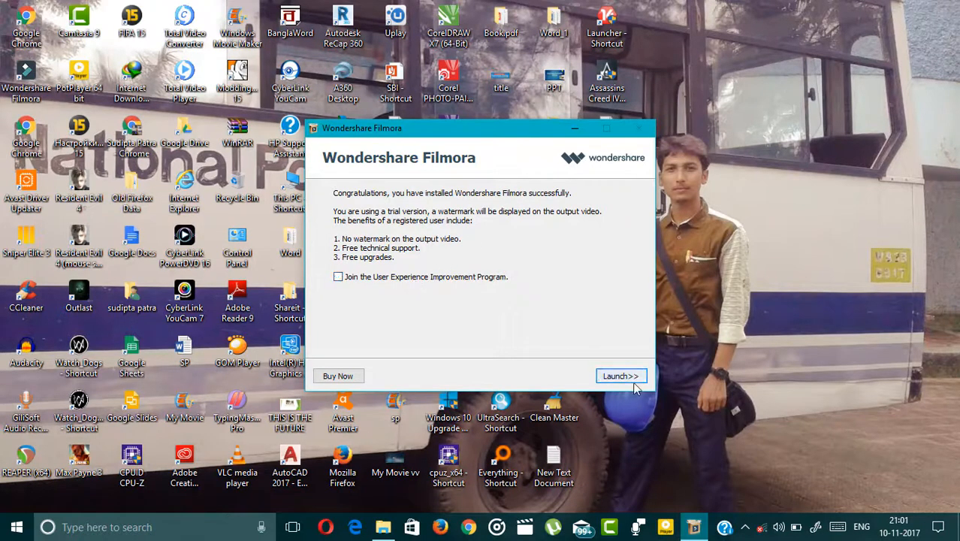
{"action": "left_click", "coordinate": [620, 376]}
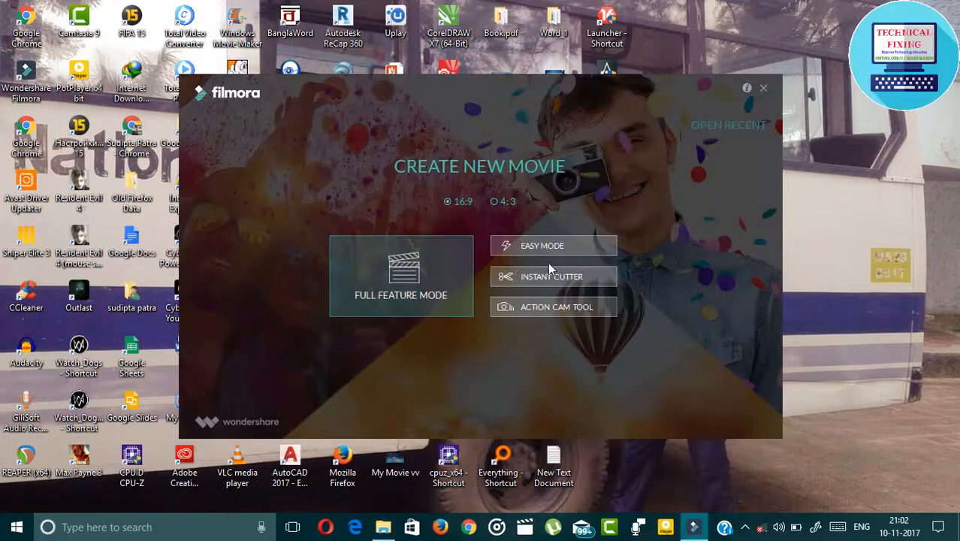
{"action": "mouse_move", "coordinate": [553, 246]}
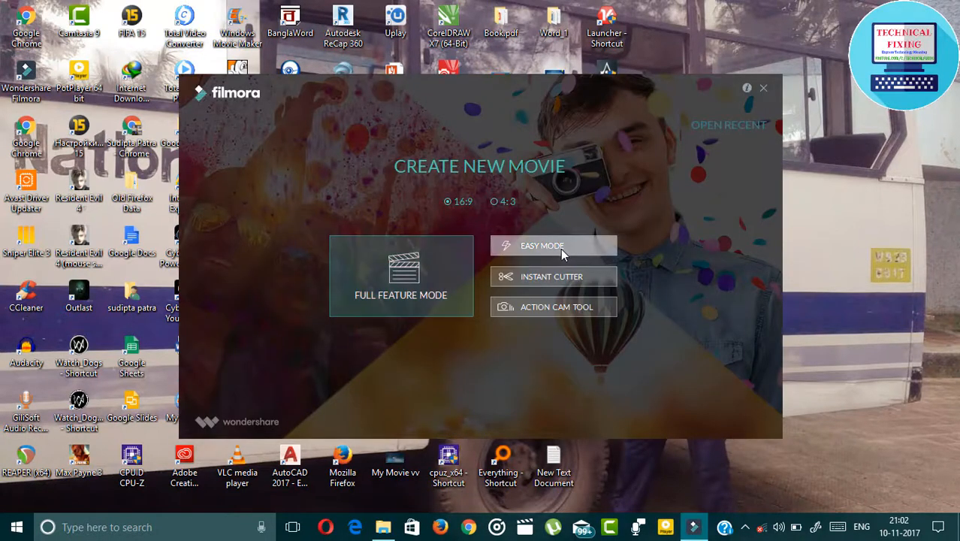
{"action": "mouse_move", "coordinate": [740, 90]}
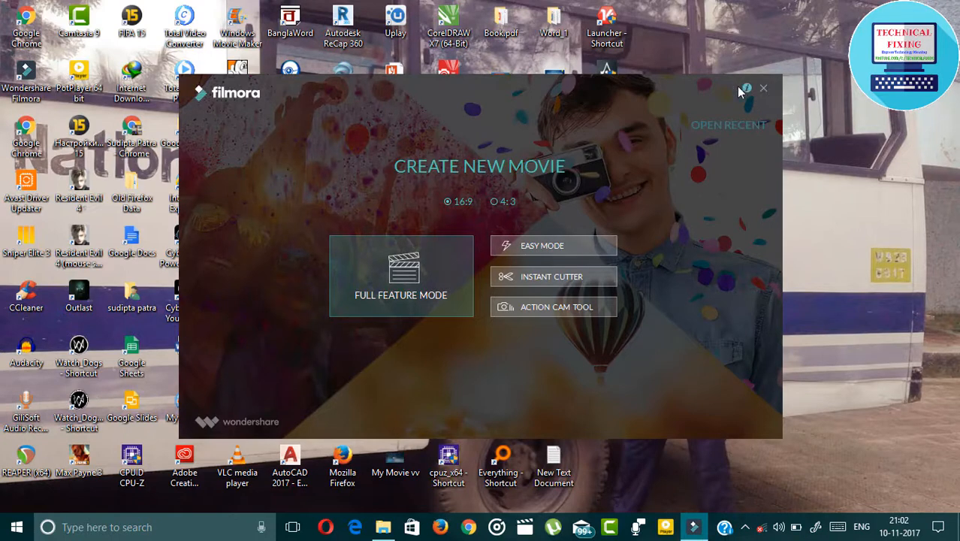
{"action": "mouse_move", "coordinate": [432, 221]}
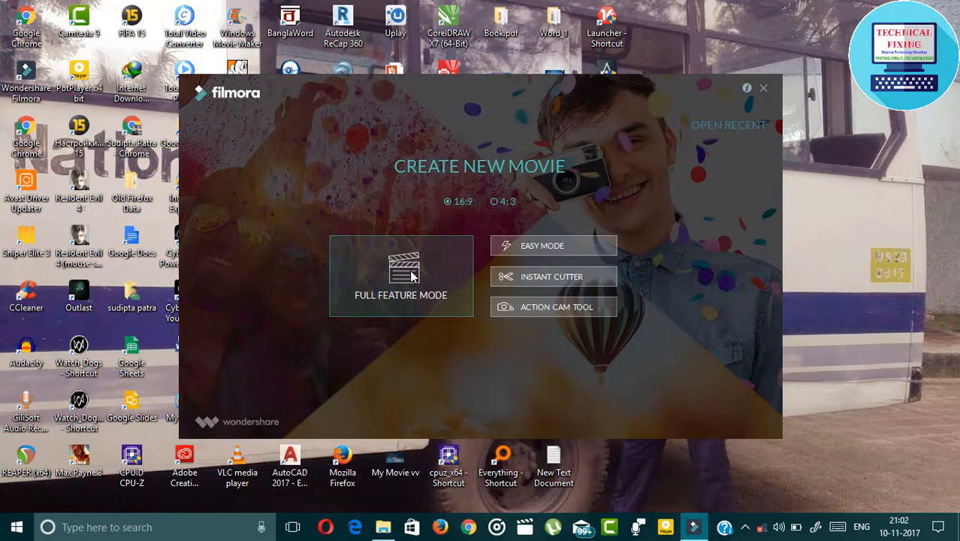
Step: Choose FULL FEATURE MODE on the Create New Movie screen
{"action": "left_click", "coordinate": [400, 276]}
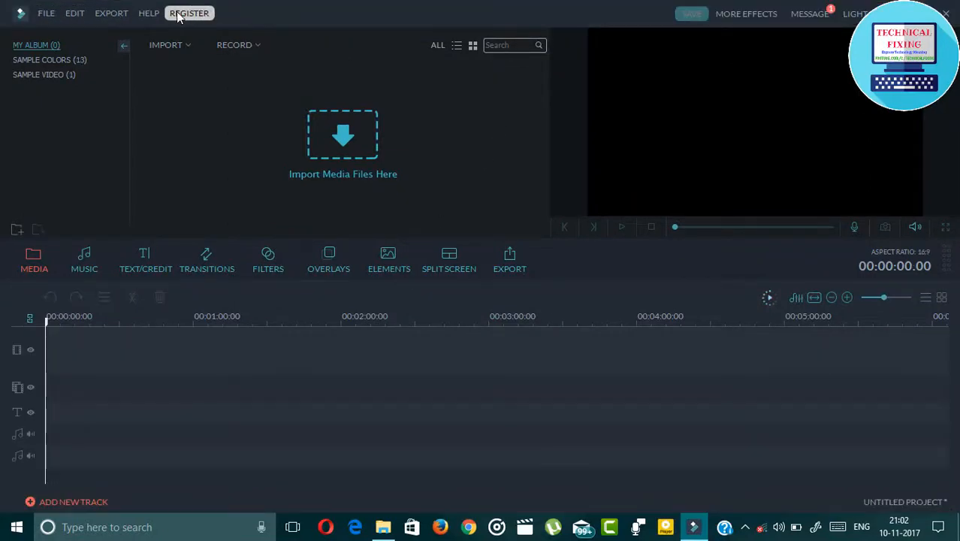
{"action": "left_click", "coordinate": [189, 13]}
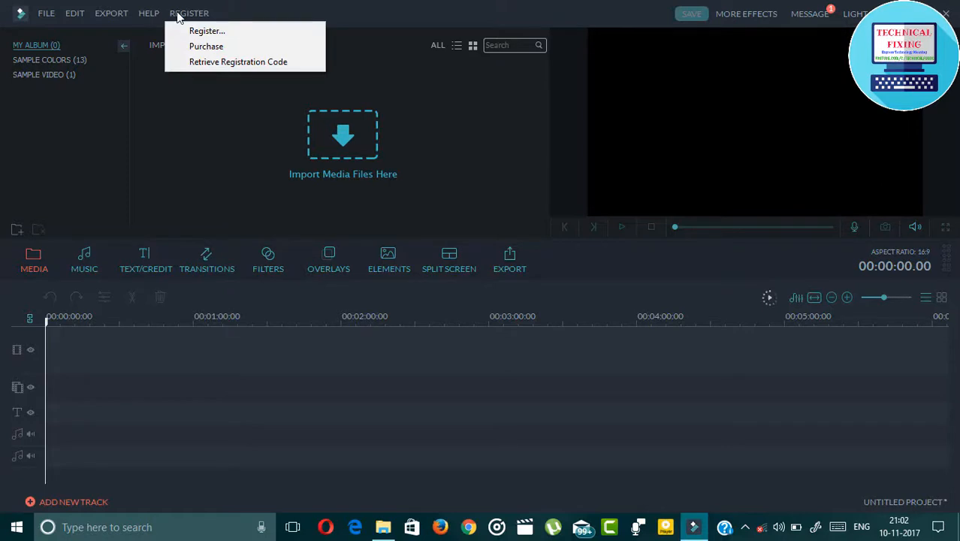
{"action": "left_click", "coordinate": [149, 13]}
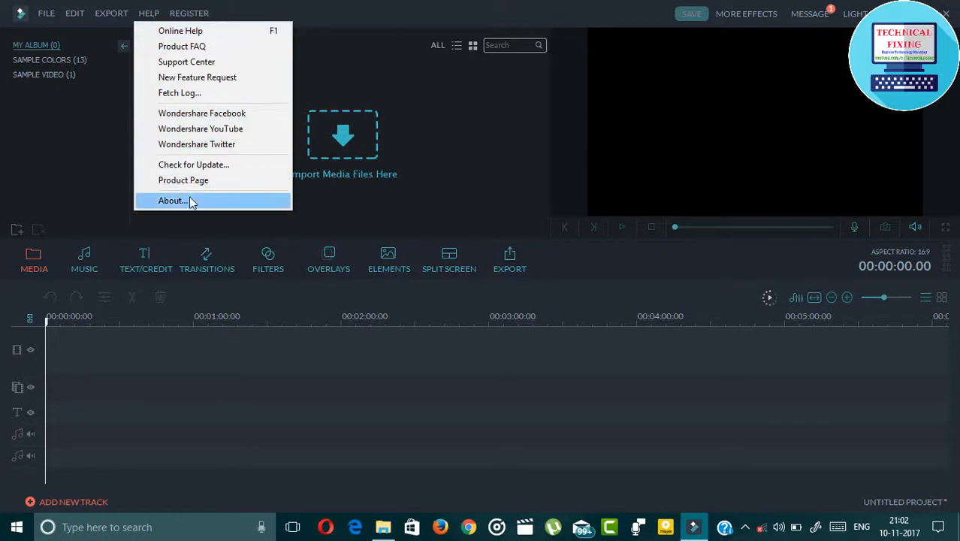
{"action": "left_click", "coordinate": [172, 201]}
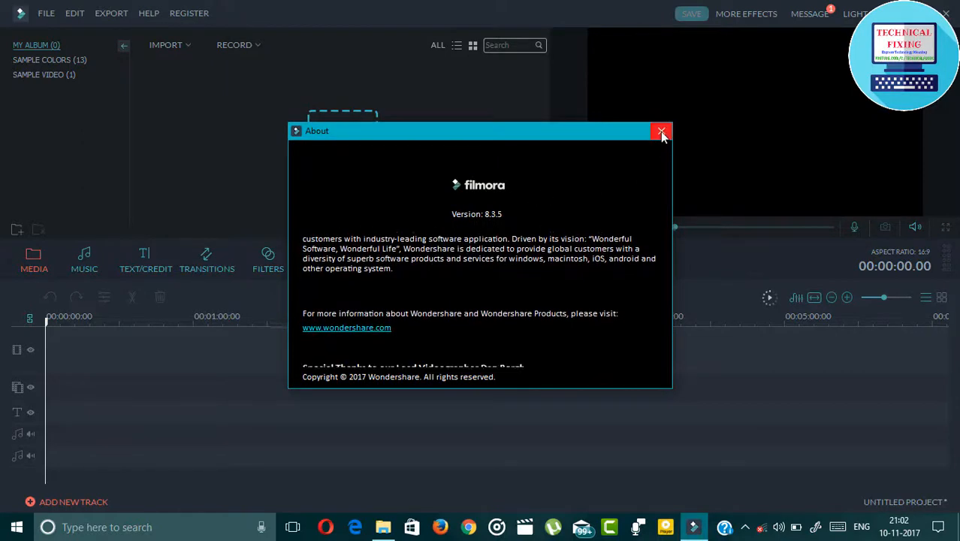
{"action": "left_click", "coordinate": [660, 130]}
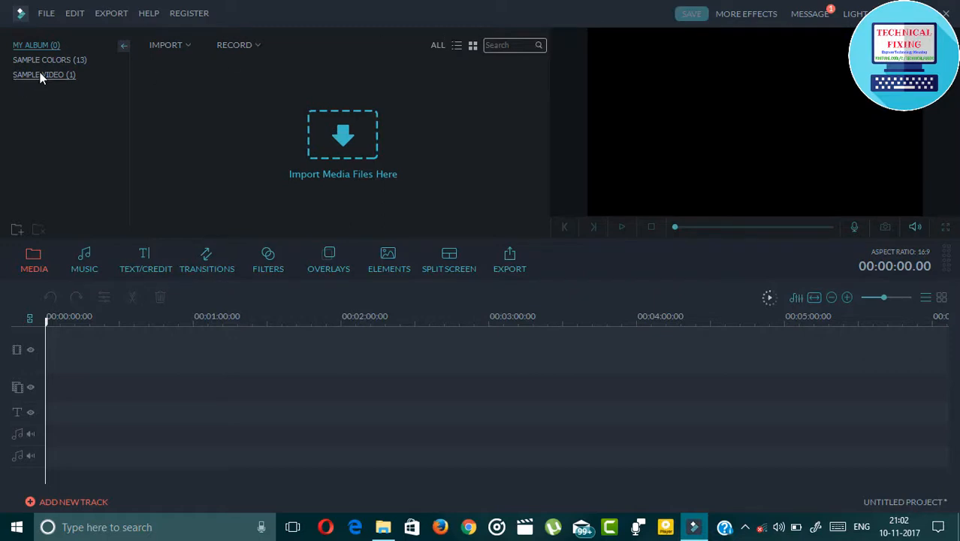
Step: Browse the Sample Colors, Music and Text/Credit libraries, then close Filmora
{"action": "left_click", "coordinate": [49, 59]}
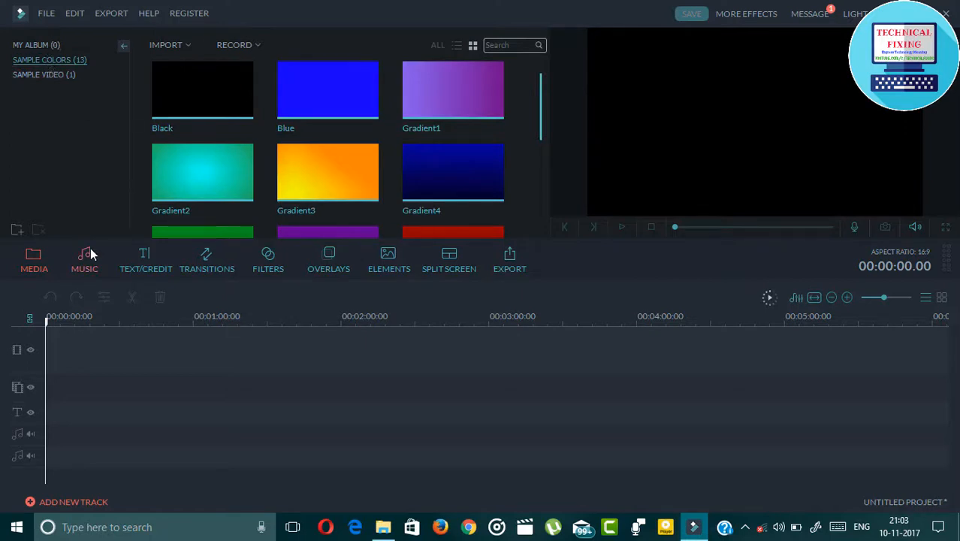
{"action": "left_click", "coordinate": [84, 259]}
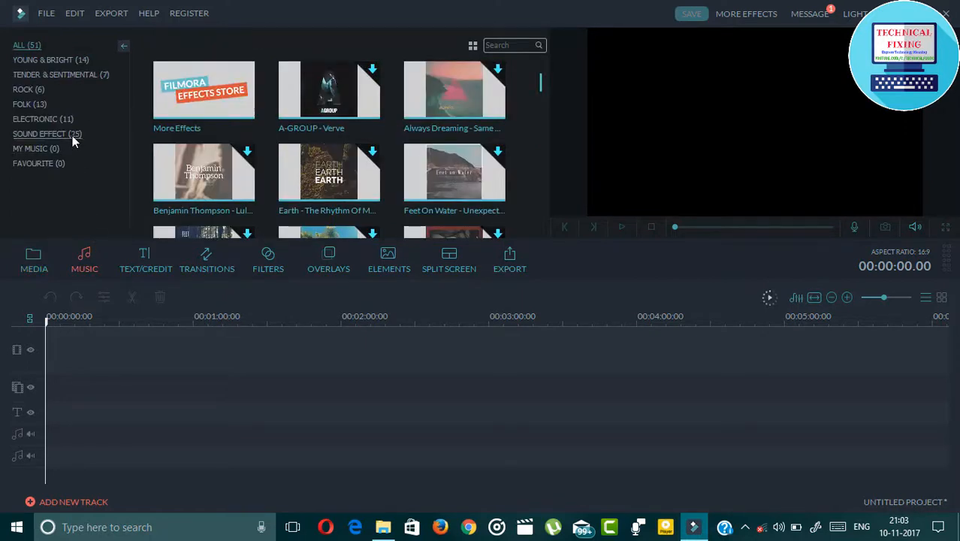
{"action": "left_click", "coordinate": [144, 259]}
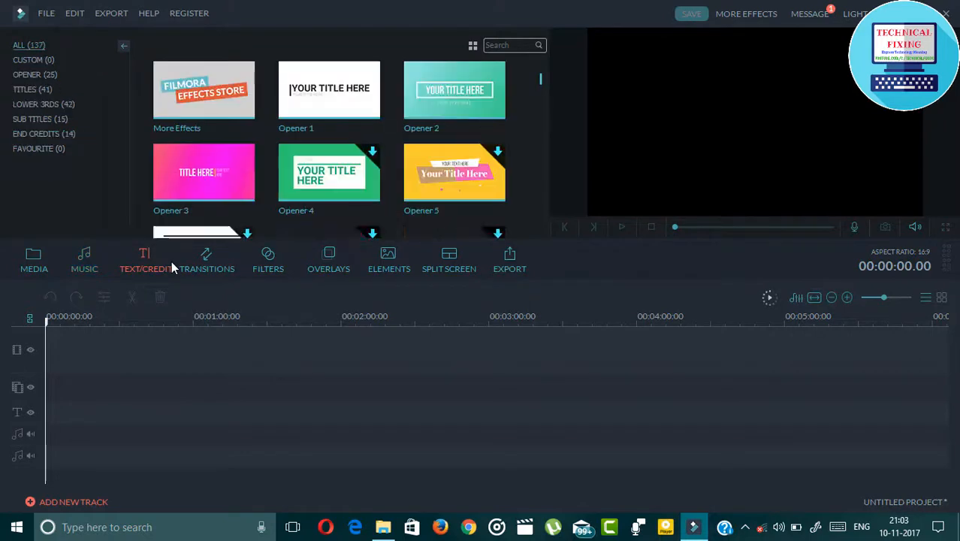
{"action": "left_click", "coordinate": [206, 259]}
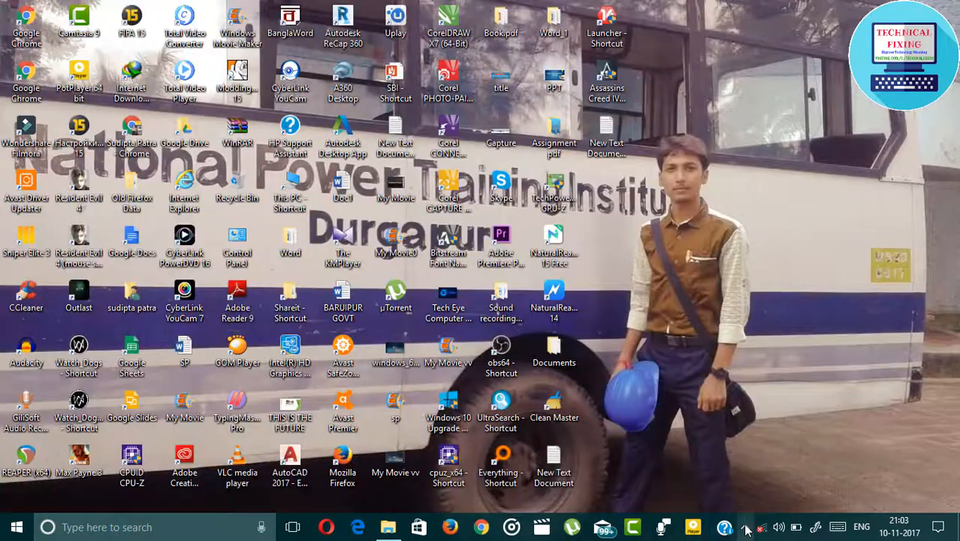
Step: Bring up Avast's tray menu to reach the shield control options
{"action": "right_click", "coordinate": [763, 528]}
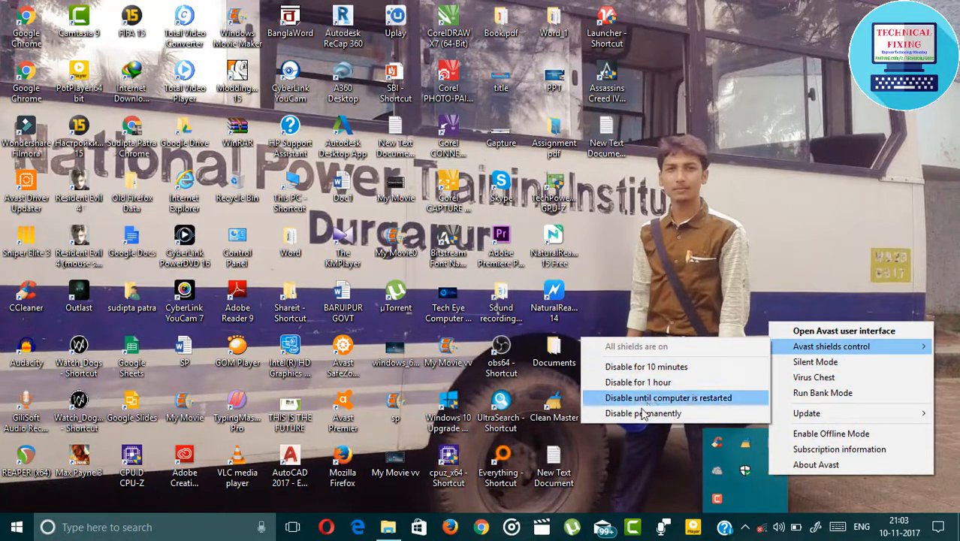
{"action": "mouse_move", "coordinate": [646, 366]}
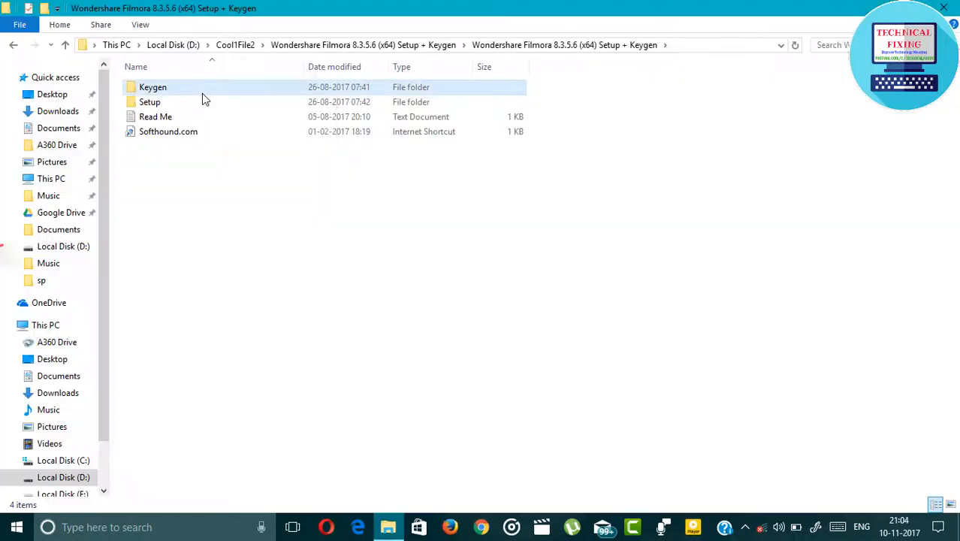
Step: Read info.txt in the Keygen folder, then run KeyGen past the security warning
{"action": "double_click", "coordinate": [152, 87]}
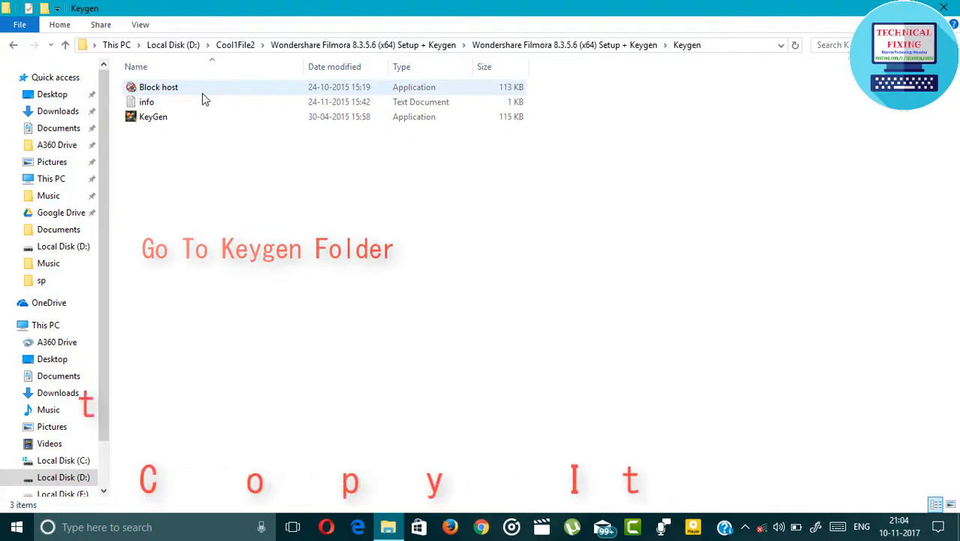
{"action": "left_click", "coordinate": [147, 101]}
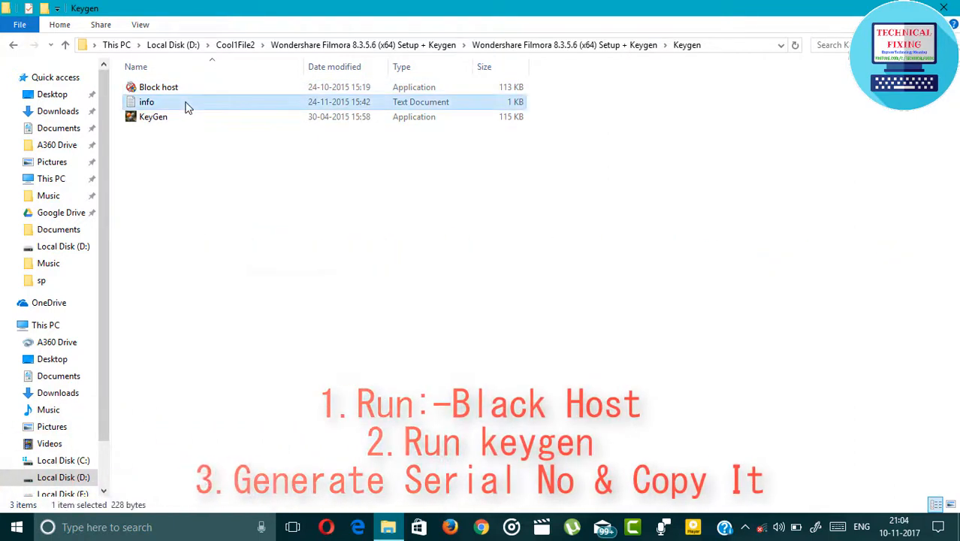
{"action": "double_click", "coordinate": [146, 101]}
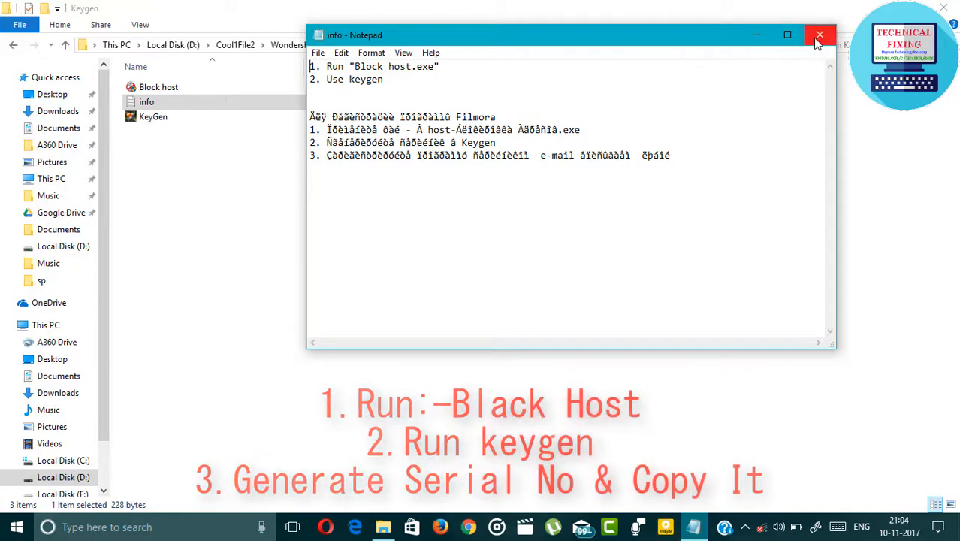
{"action": "left_click", "coordinate": [819, 34]}
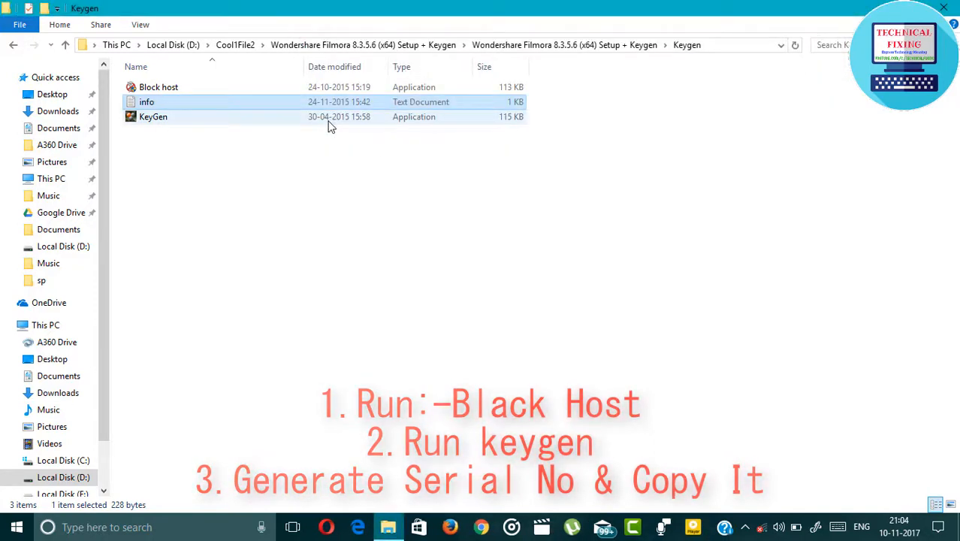
{"action": "double_click", "coordinate": [153, 117]}
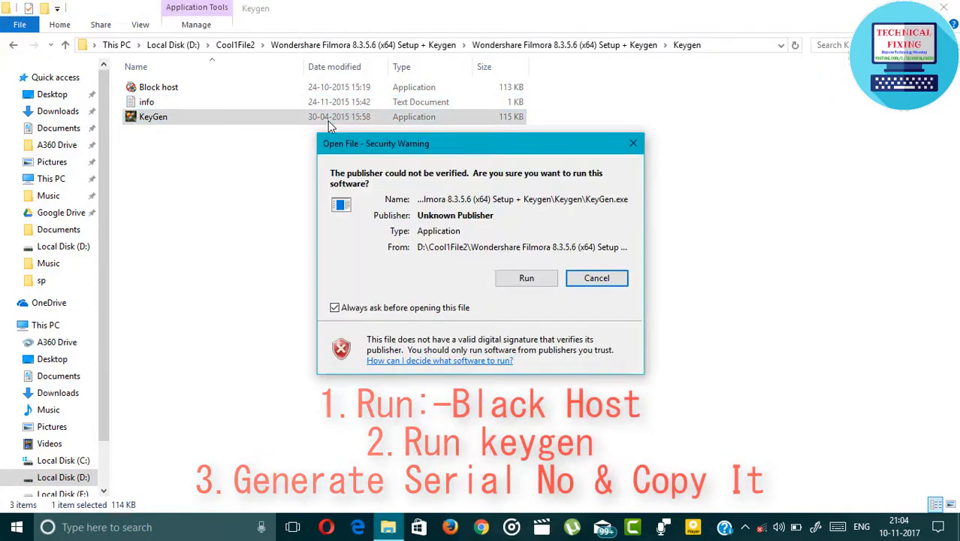
{"action": "left_click", "coordinate": [596, 277]}
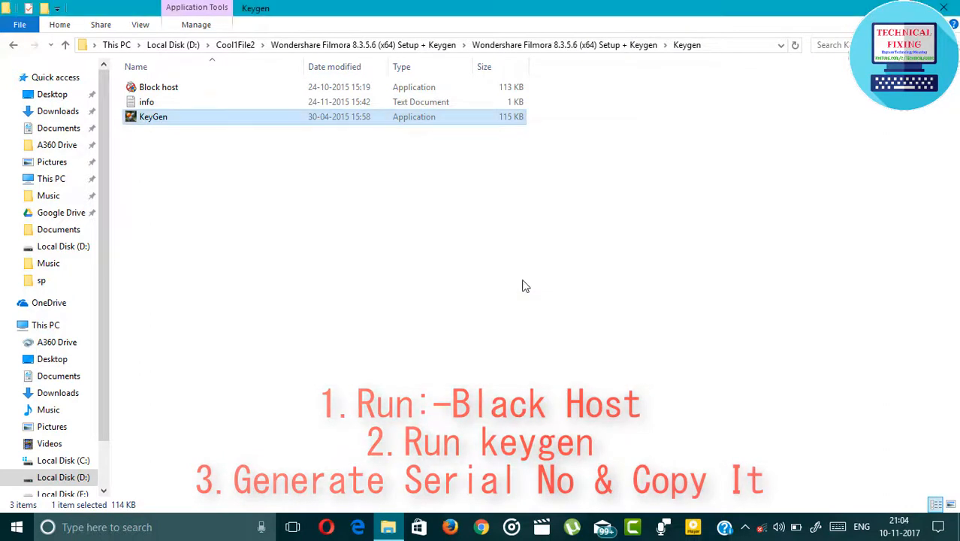
Step: Generate a Filmora serial in KeyGen and select the entire code
{"action": "double_click", "coordinate": [153, 116]}
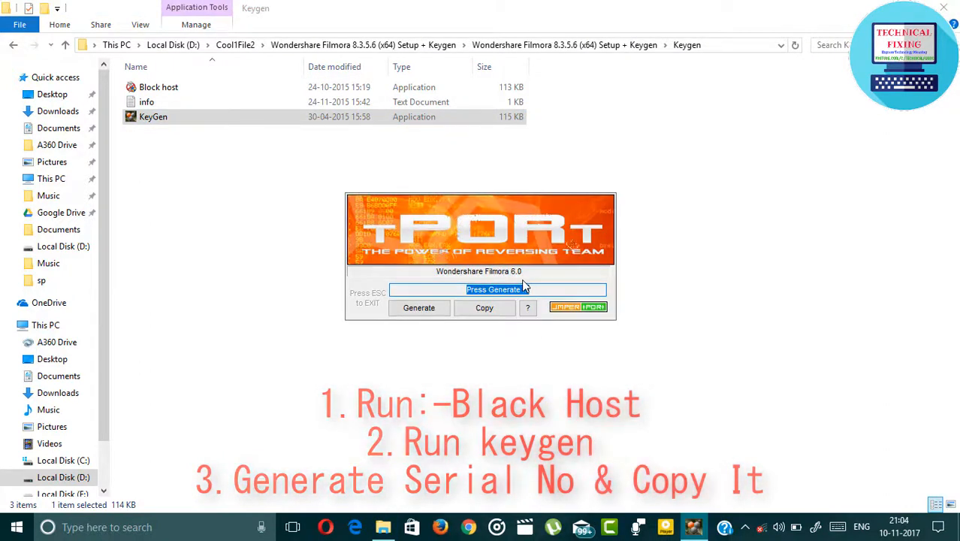
{"action": "left_click", "coordinate": [418, 307]}
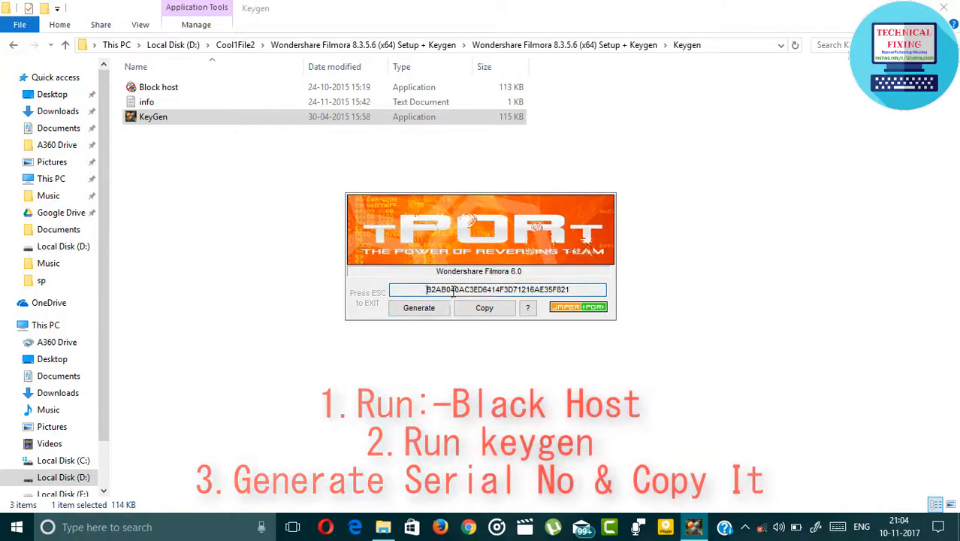
{"action": "triple_click", "coordinate": [500, 289]}
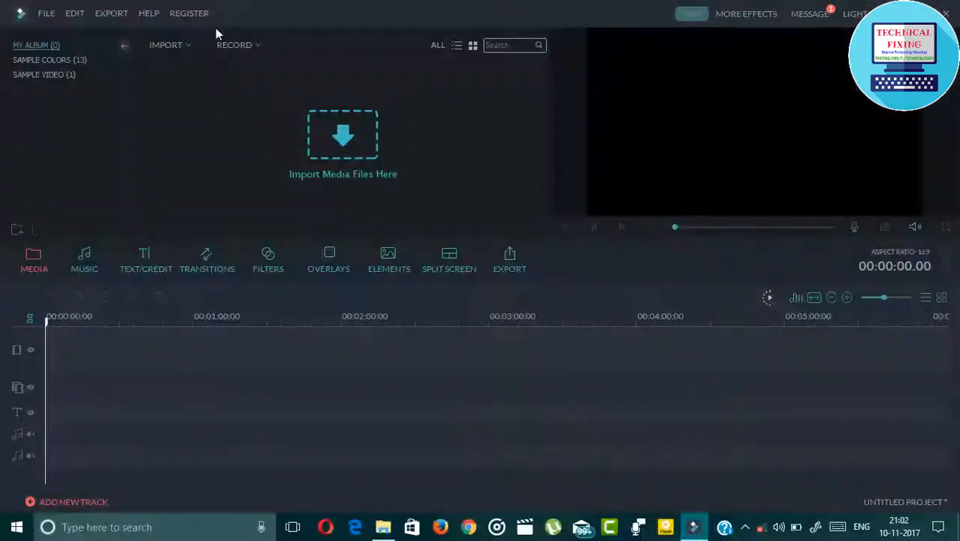
Step: View the Register Your Software dialog with licensed e-mail and code, reopen it to confirm, and close
{"action": "left_click", "coordinate": [188, 12]}
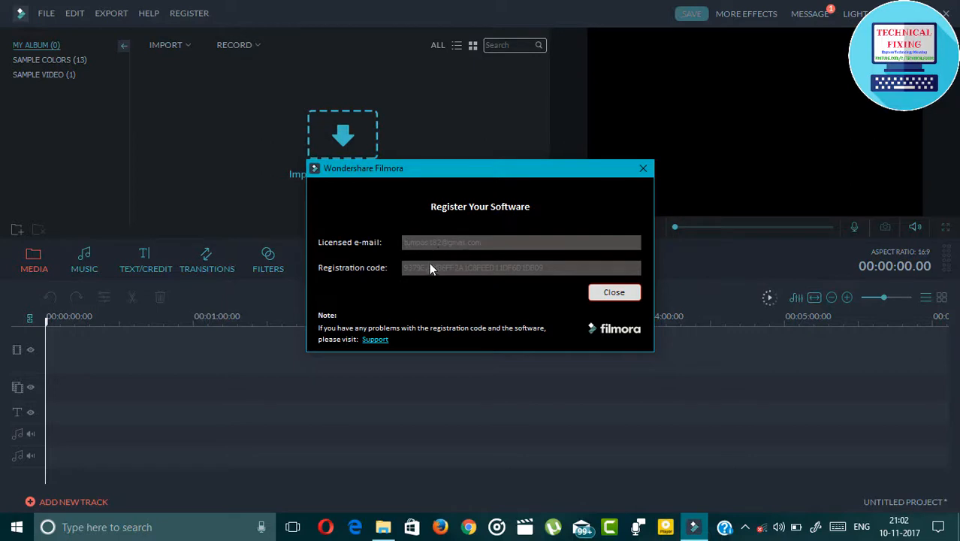
{"action": "mouse_move", "coordinate": [443, 271]}
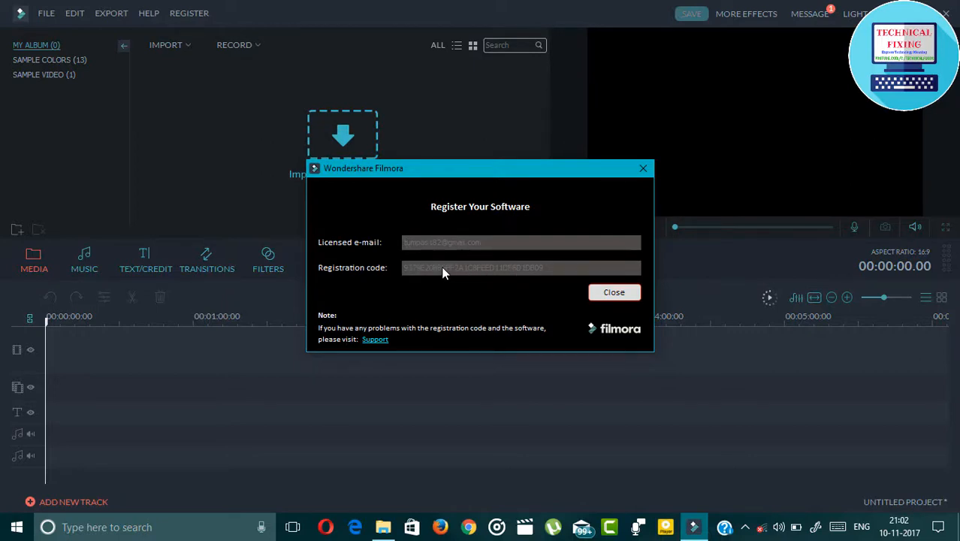
{"action": "mouse_move", "coordinate": [417, 281]}
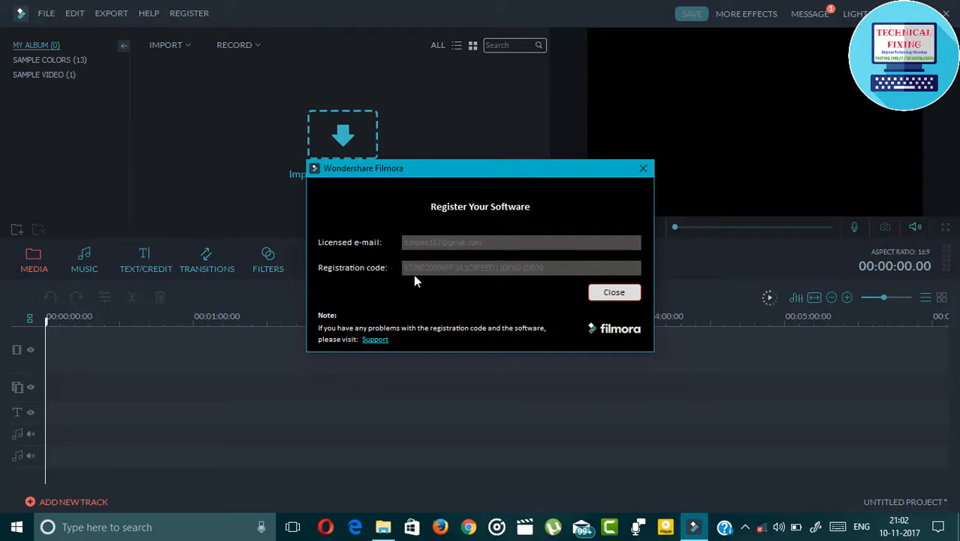
{"action": "mouse_move", "coordinate": [614, 292]}
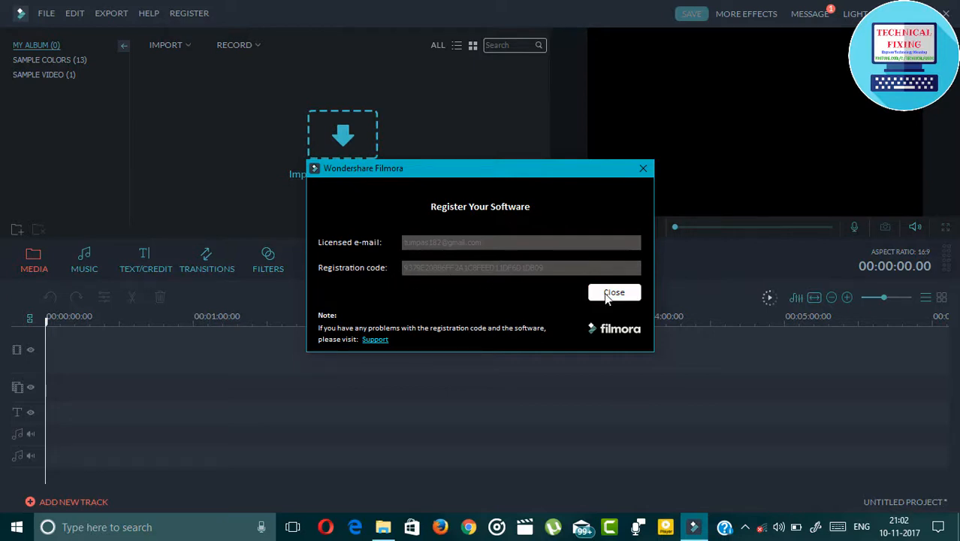
{"action": "left_click", "coordinate": [614, 293]}
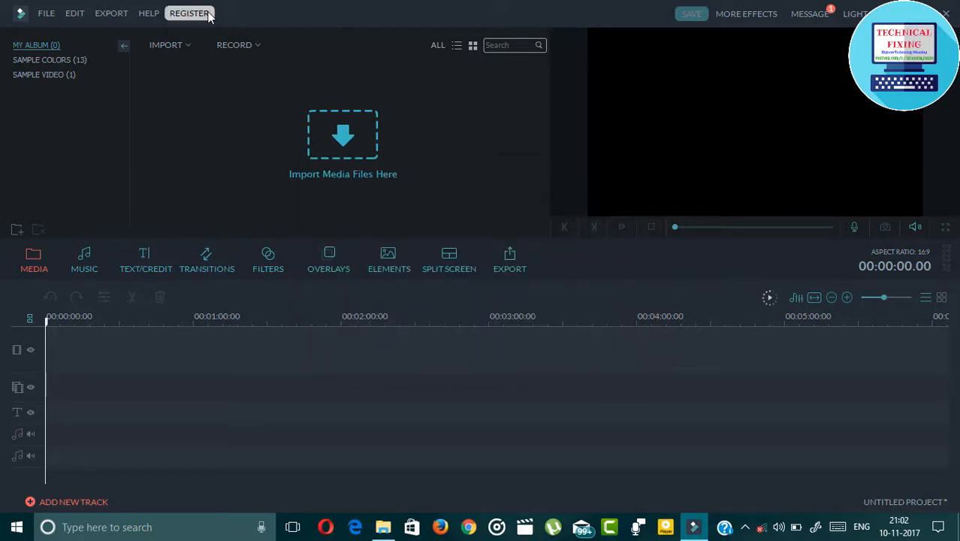
{"action": "left_click", "coordinate": [189, 13]}
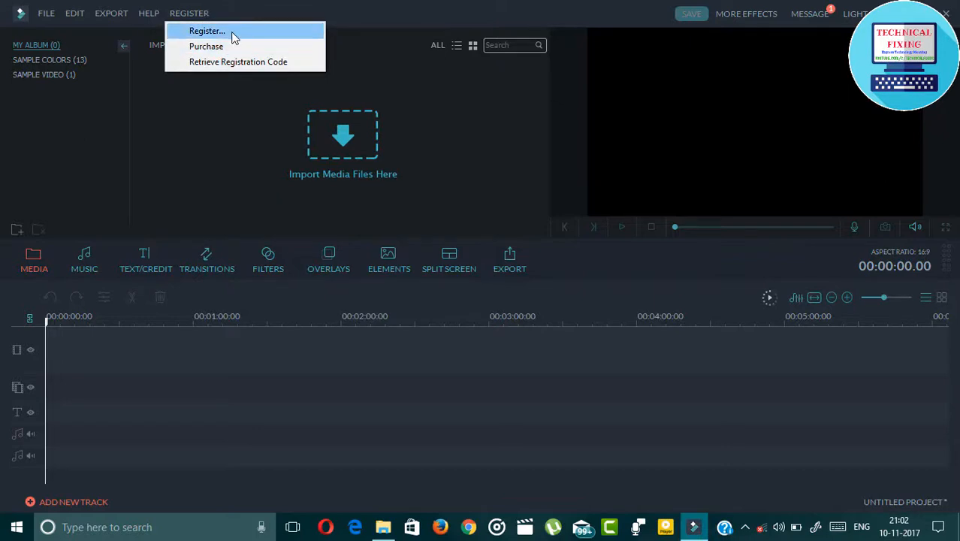
{"action": "left_click", "coordinate": [207, 31]}
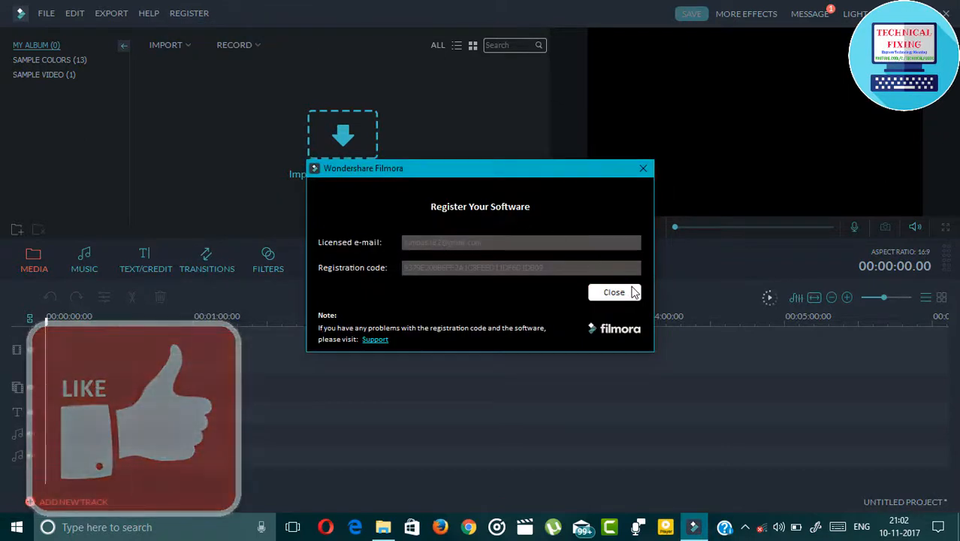
{"action": "left_click", "coordinate": [614, 293]}
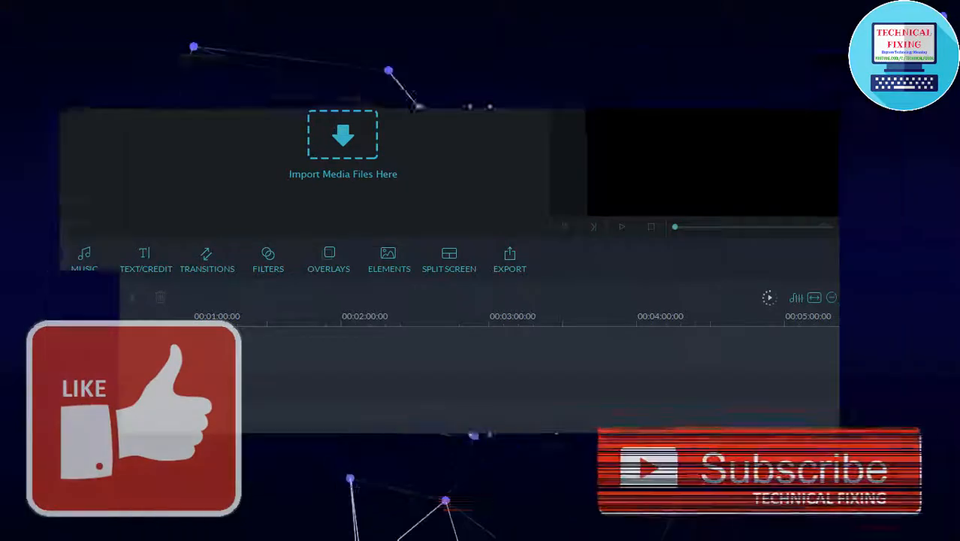